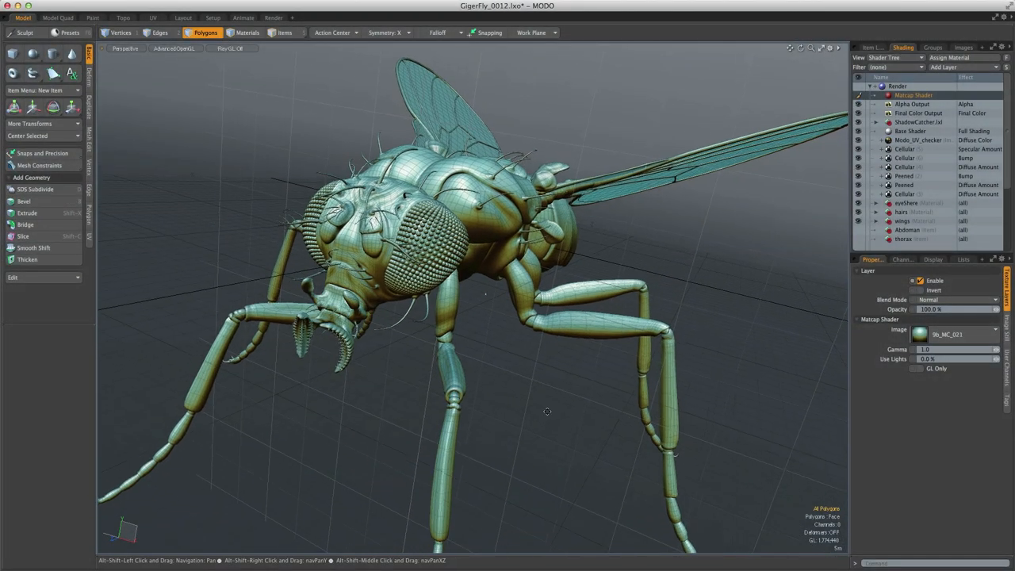
Show the fly's Texture UV map in the UV layout with a numbered checker texture.
click(153, 17)
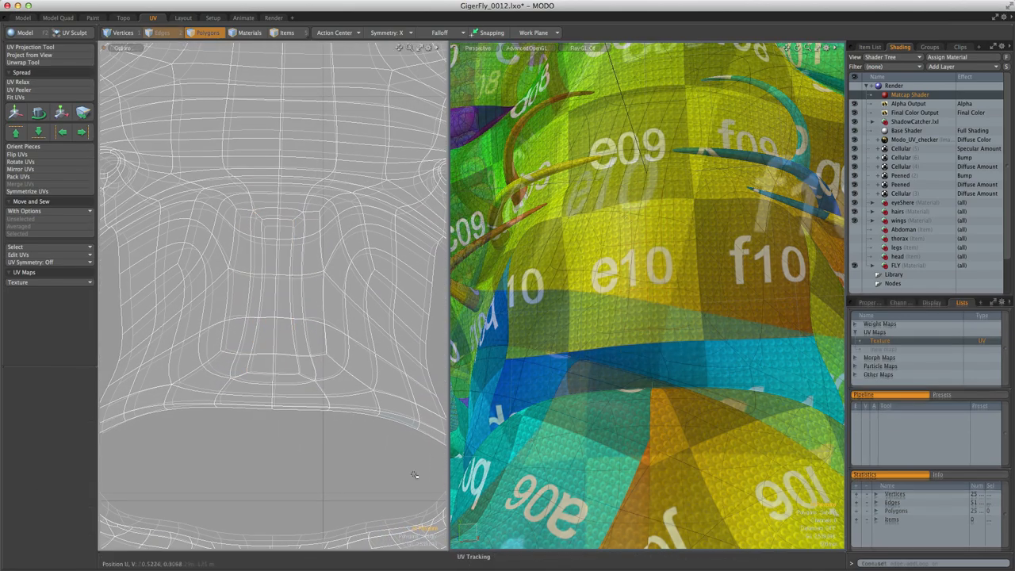
Select the fly head's connected UV polygons in the UV viewport.
click(163, 32)
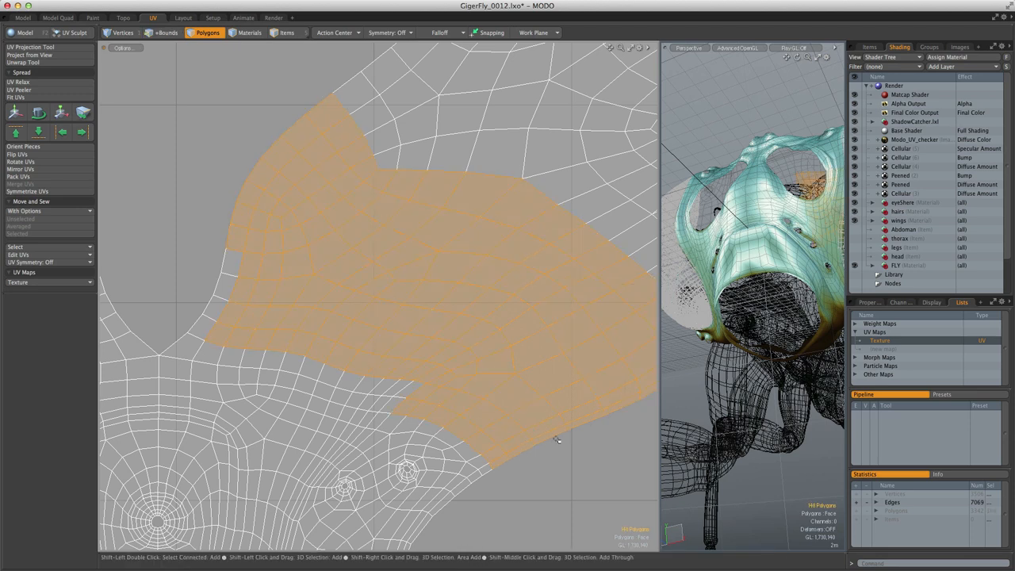
Activate the UV Transform tool with a Cylinder falloff over the head's UVs.
click(82, 111)
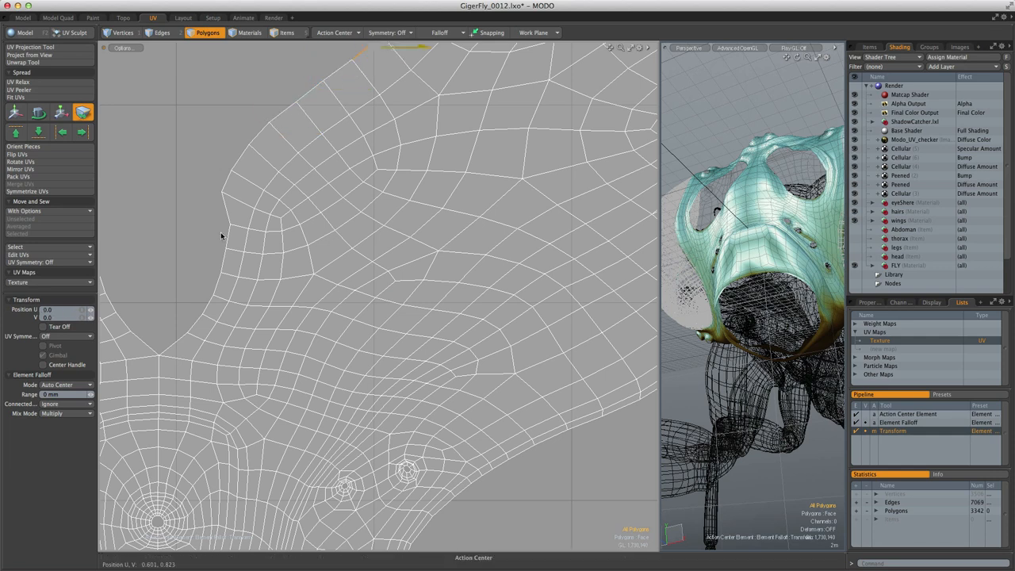
click(442, 32)
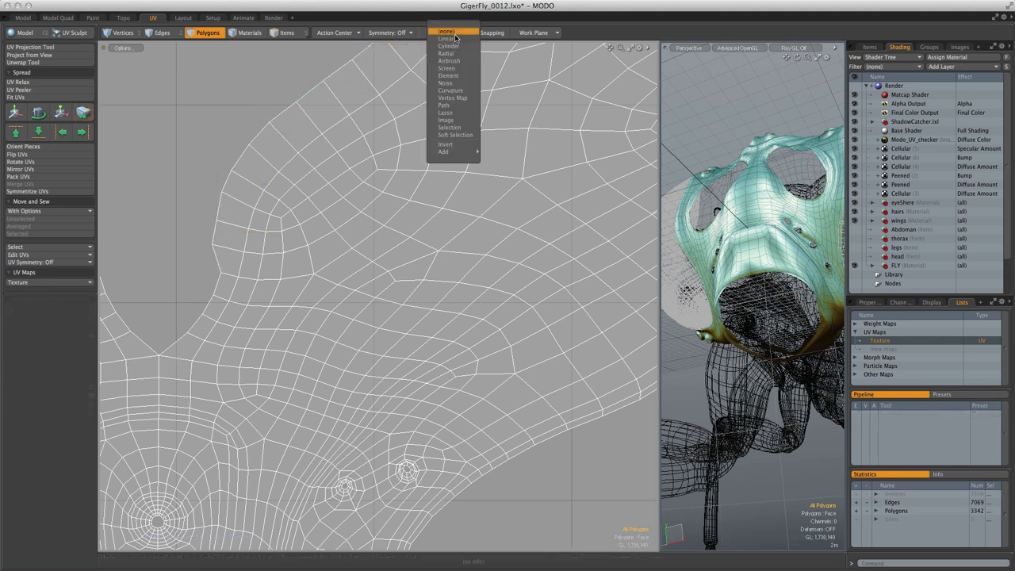
click(449, 46)
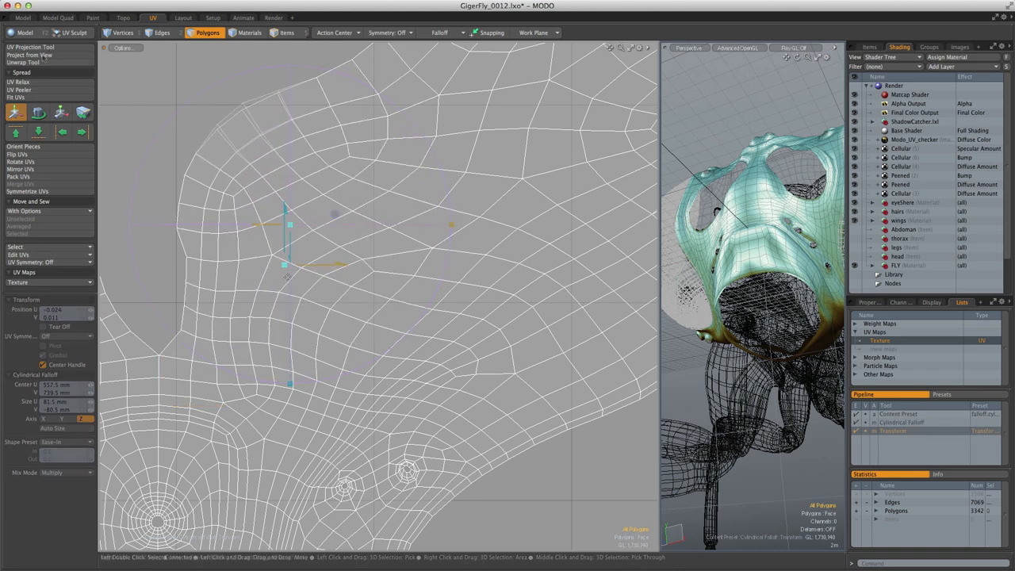
Open Hero.lxo and bring up Pack UVs with UDIM 1001 entered.
click(70, 33)
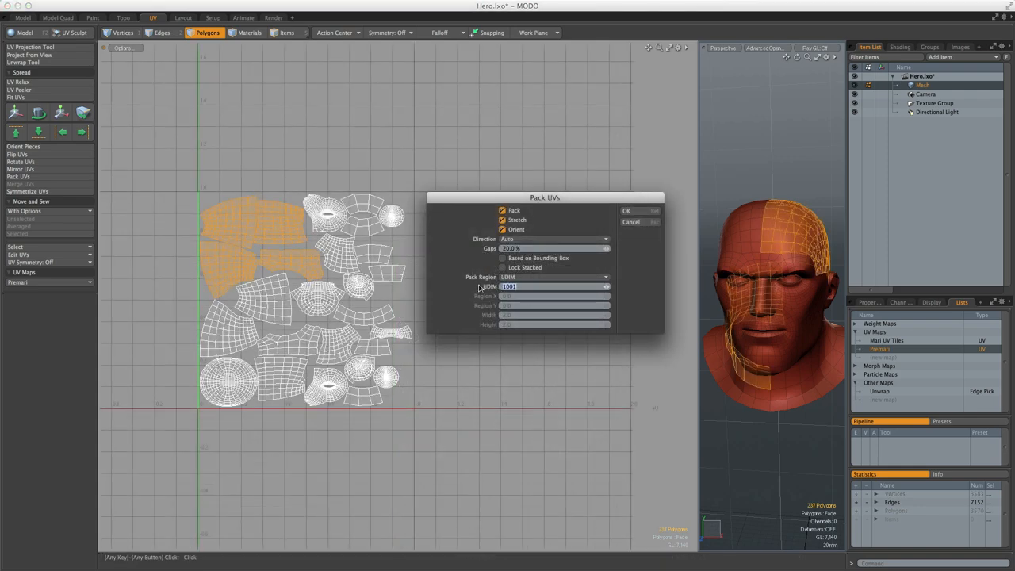
Open the sword scene, add a Texture UV map, and select its outline edges.
click(625, 210)
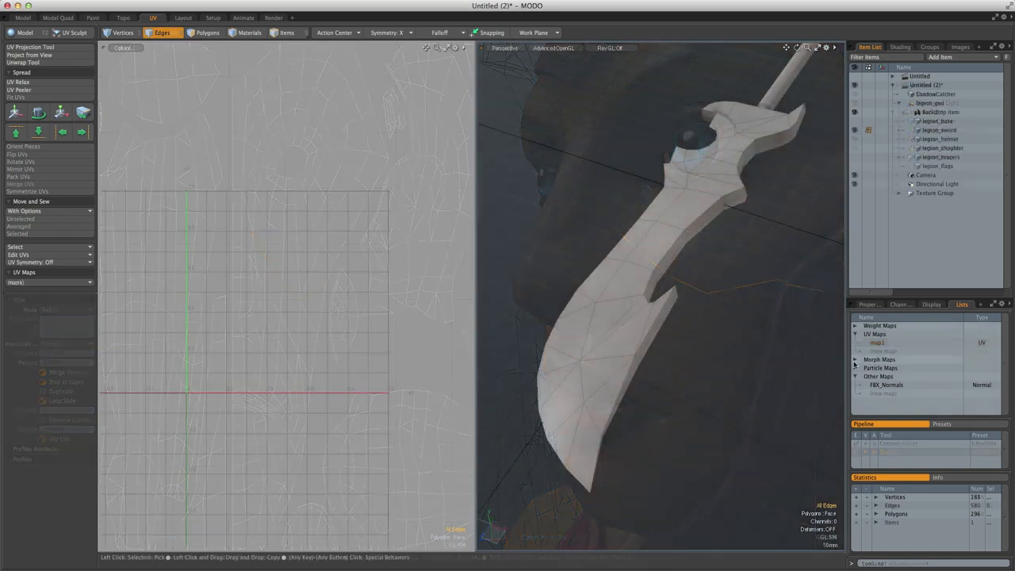
click(208, 32)
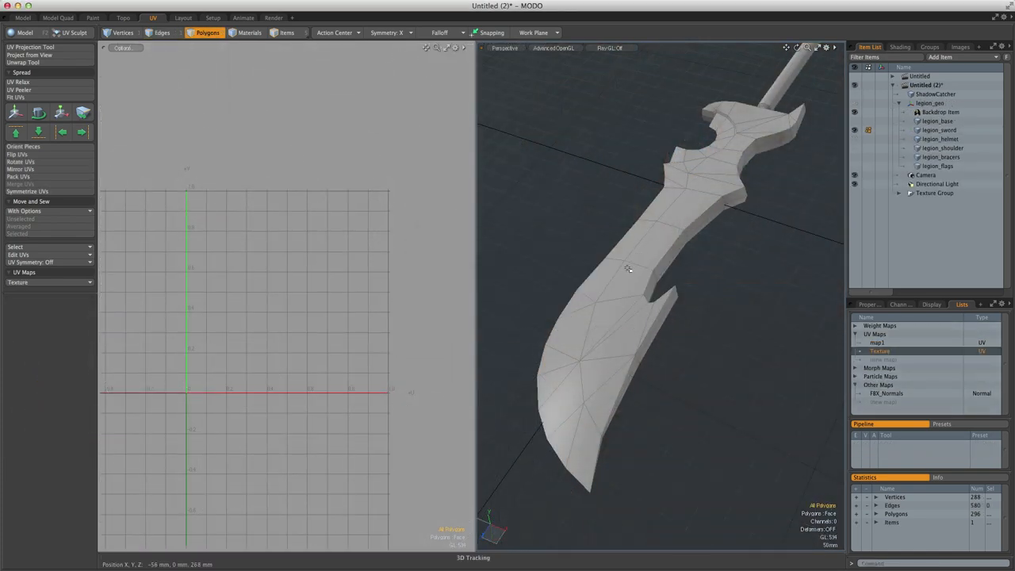
click(123, 32)
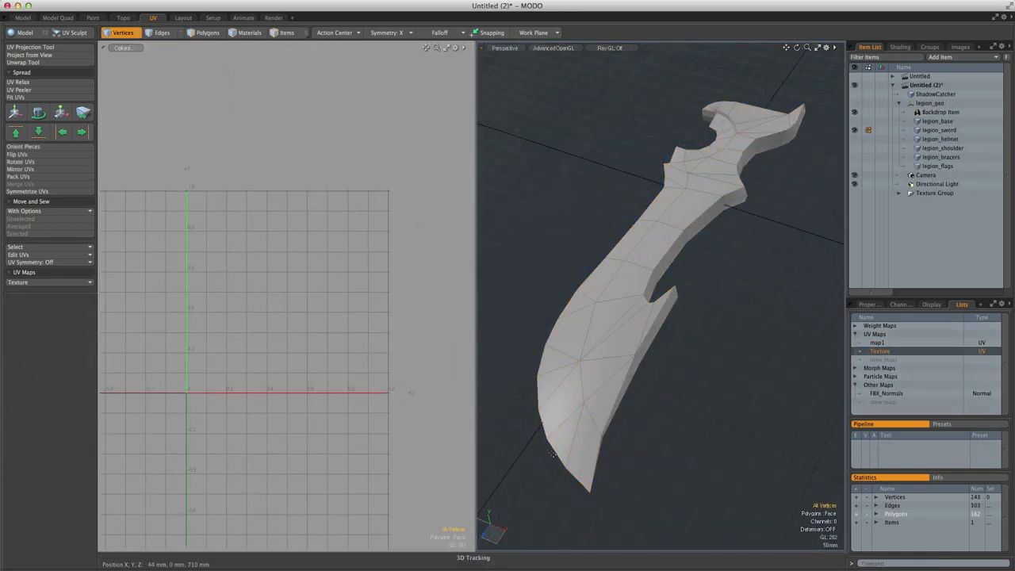
click(162, 32)
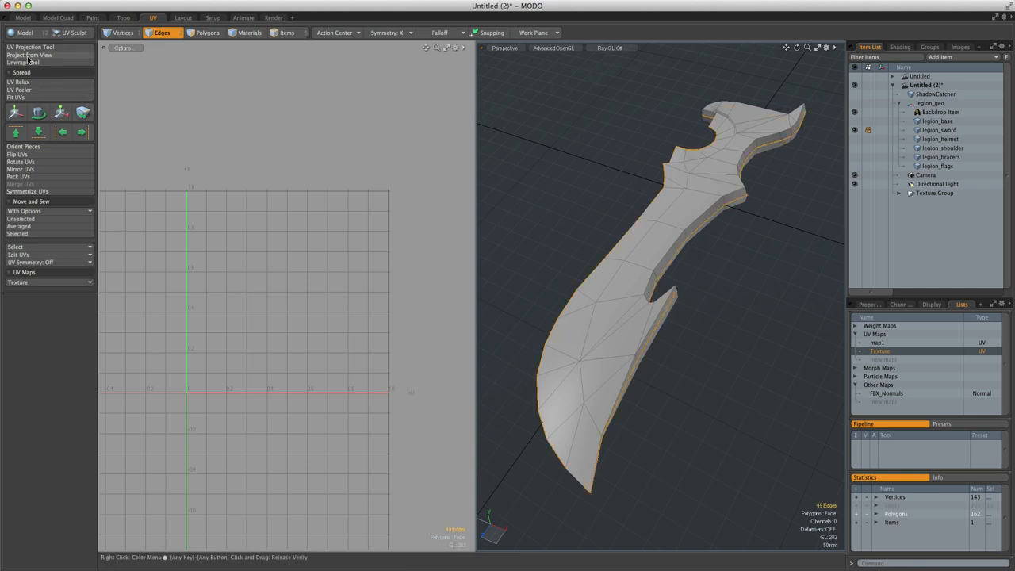